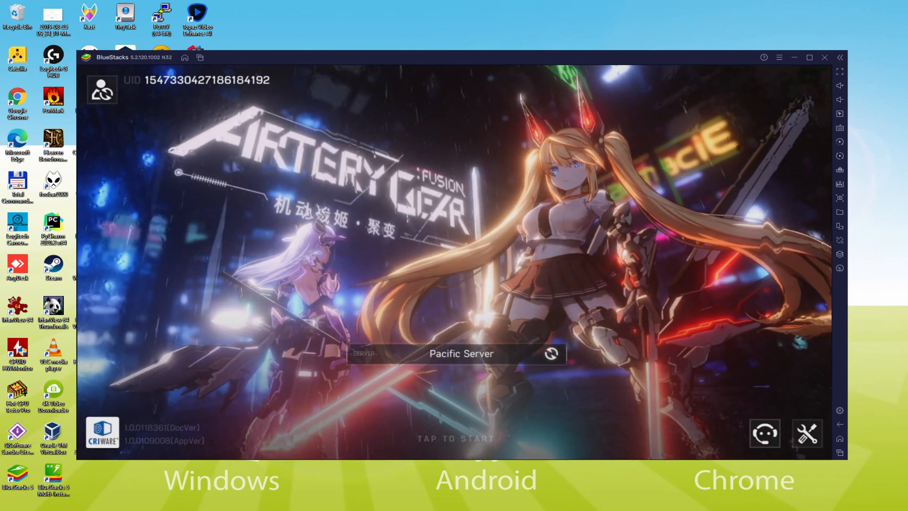
Scroll the Usitility Artery Gear Fusion guide down to its Download on PC link
click(456, 438)
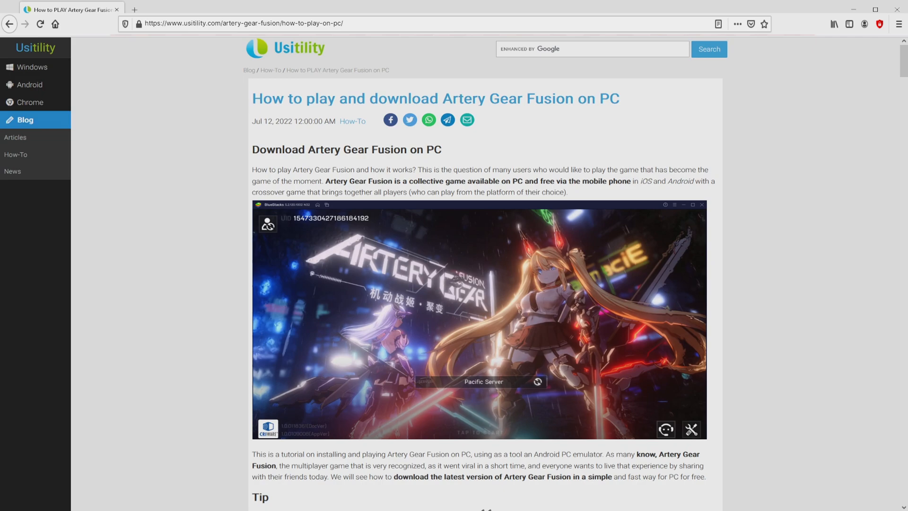
scroll(down, 3)
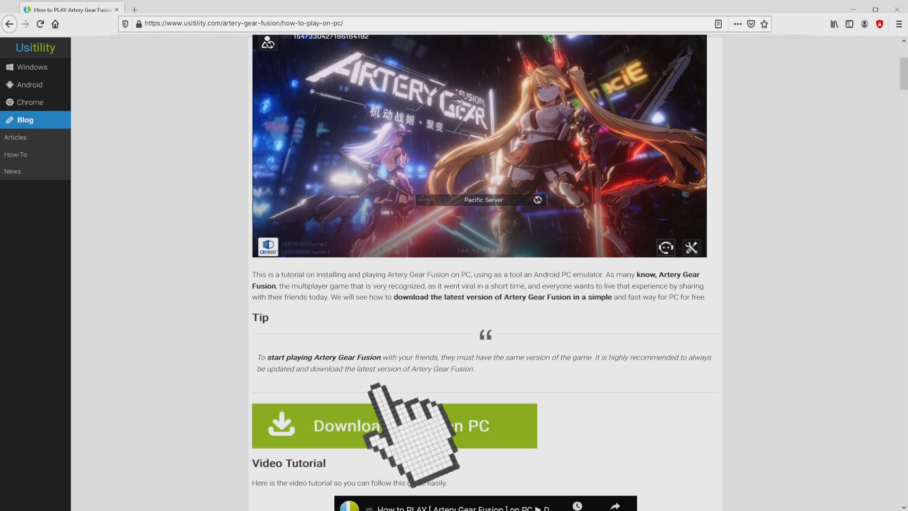
Reach the BlueStacks Artery Gear: Fusion page and view the Rerolling, Eco Mode and Multi Instance Sync highlights
click(394, 426)
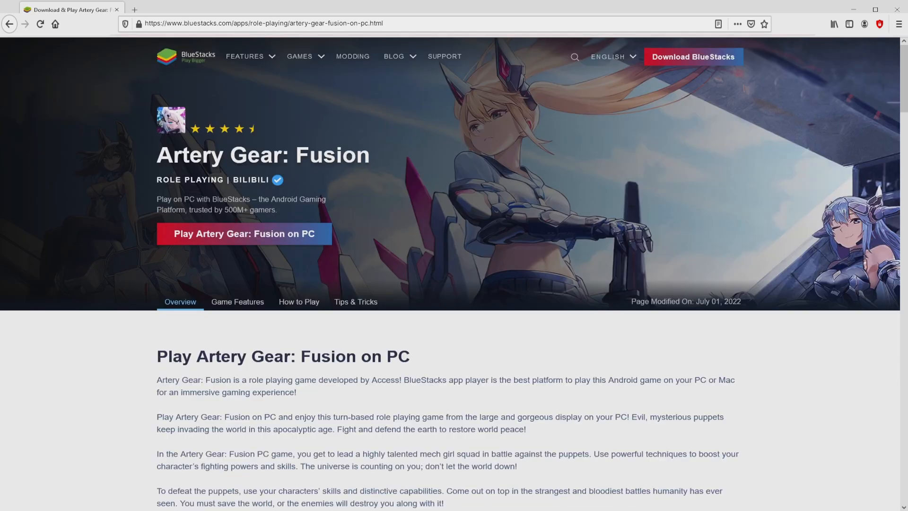
scroll(down, 3)
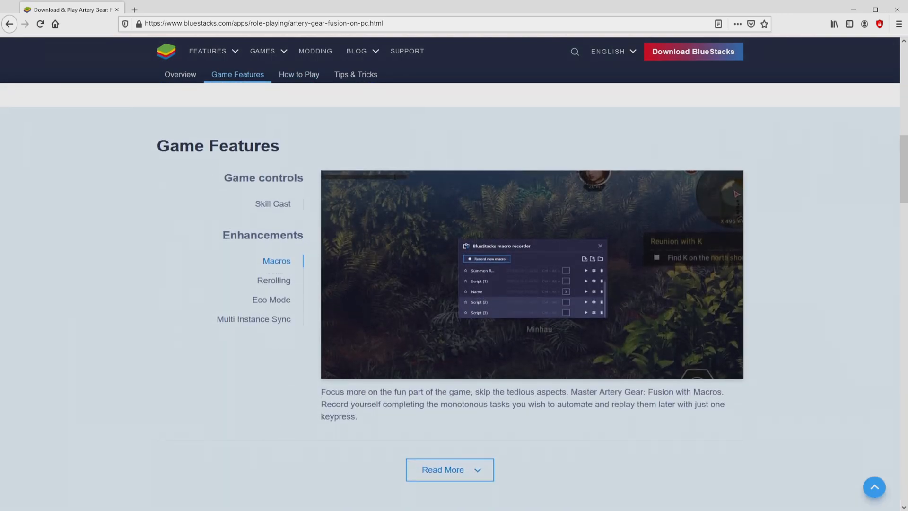
click(273, 280)
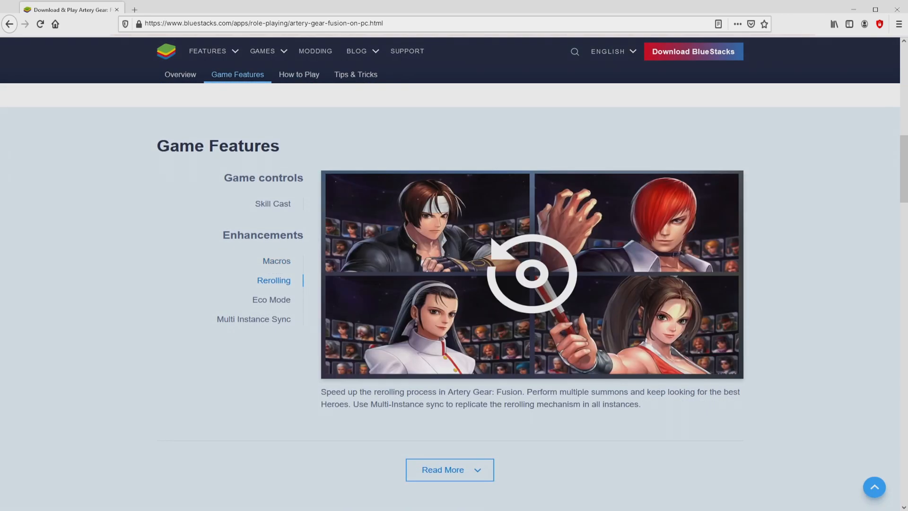
click(271, 300)
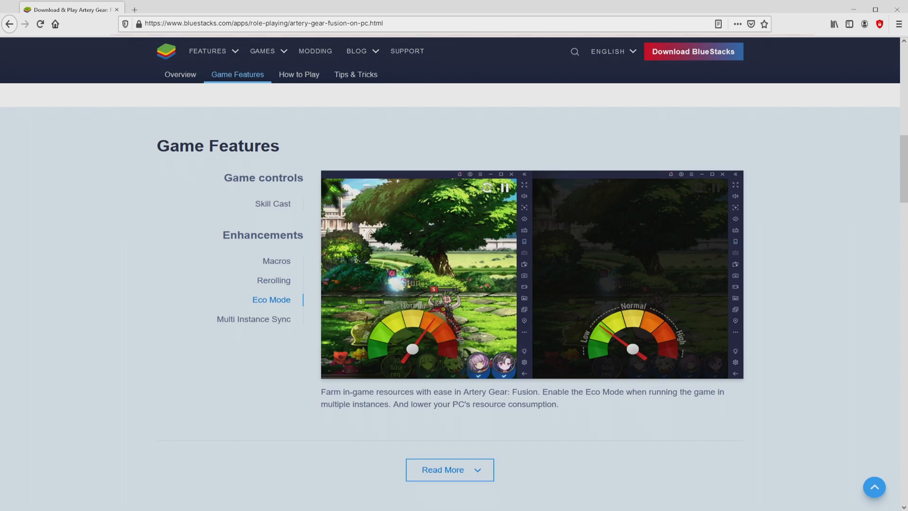
click(253, 319)
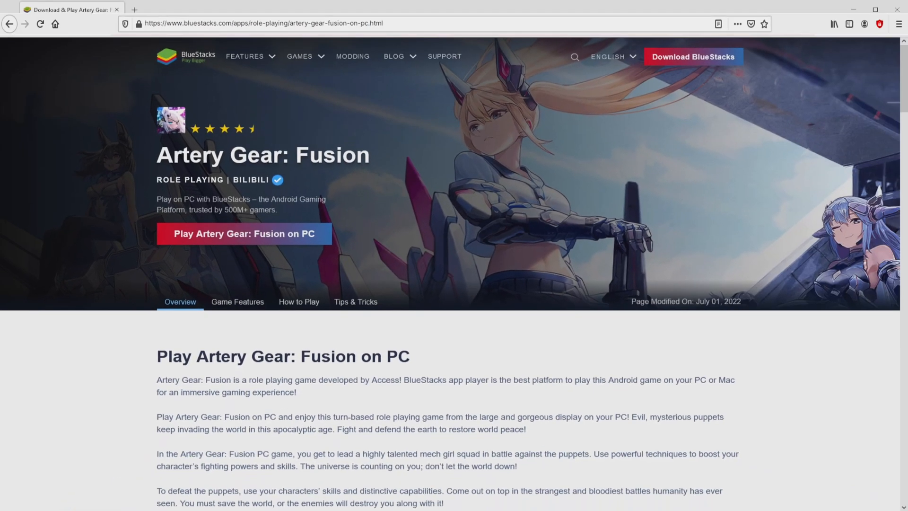
Download BlueStacks via 'Play Artery Gear: Fusion on PC' and launch its installer
click(243, 233)
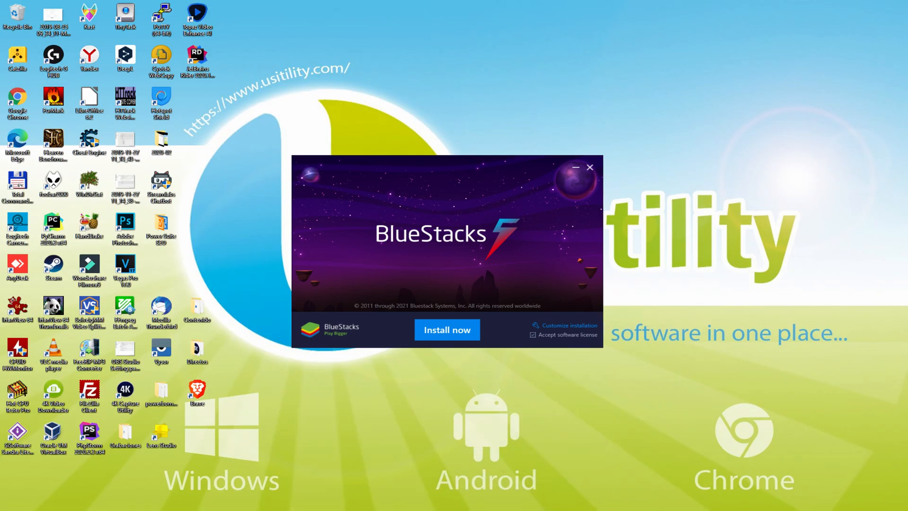
Review the customized installation data folder, go back, and start installing BlueStacks 5
click(446, 329)
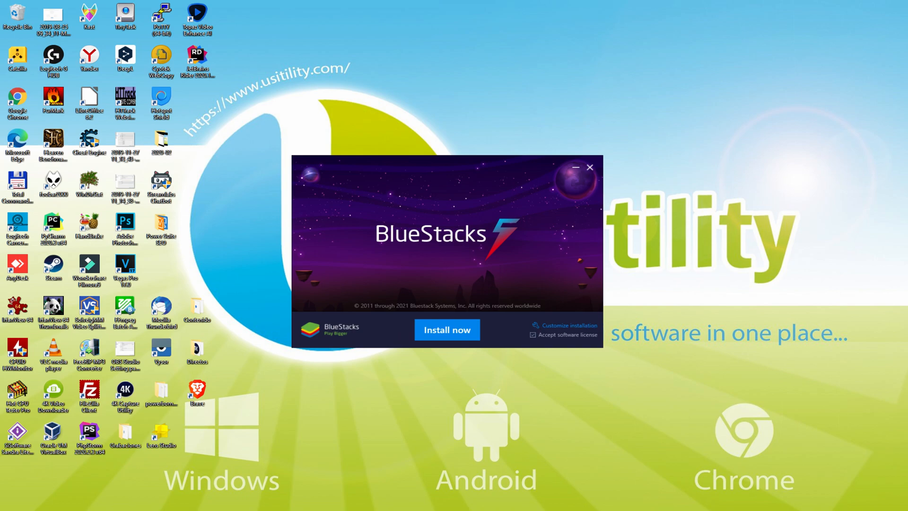
mouse_move(561, 330)
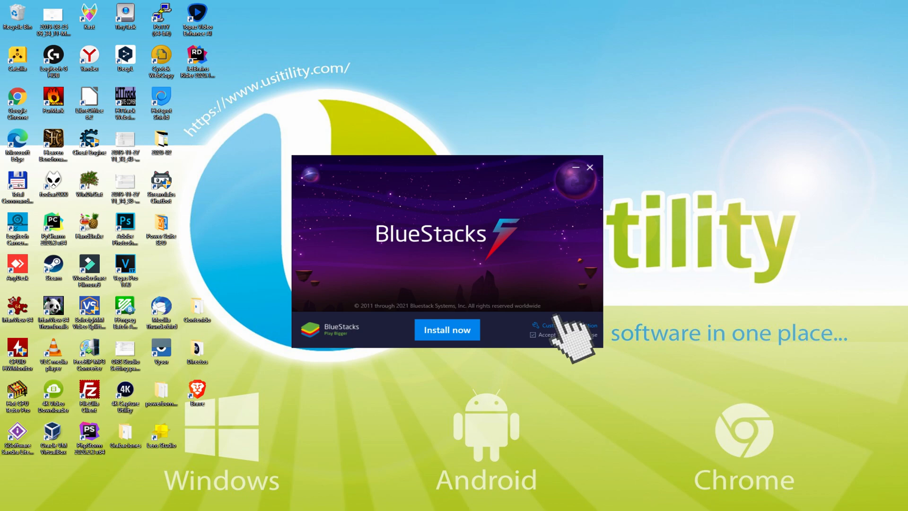
click(562, 325)
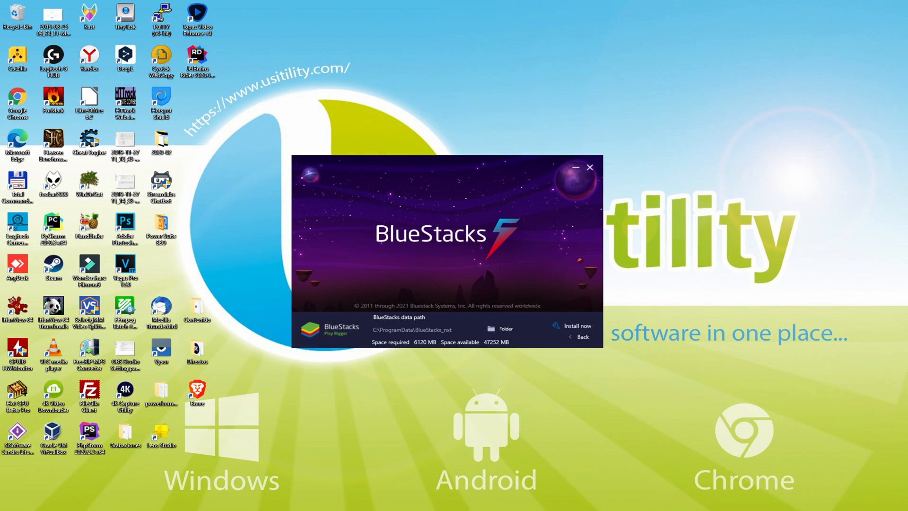
mouse_move(582, 333)
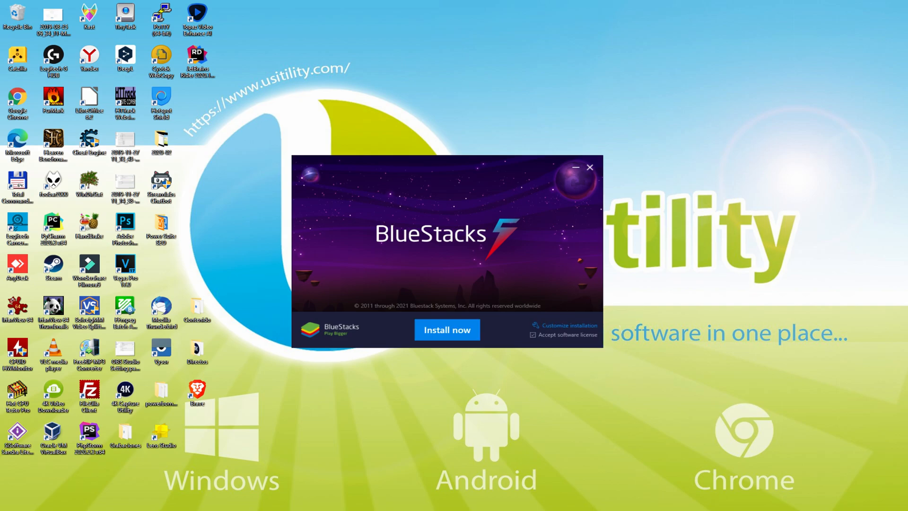
click(446, 329)
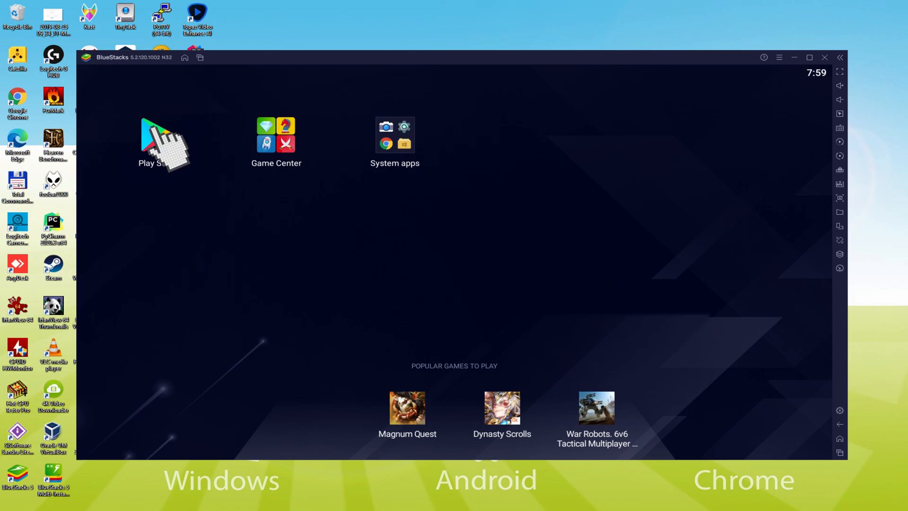
Start the Google Play sign-in and enter the Google account email
click(164, 137)
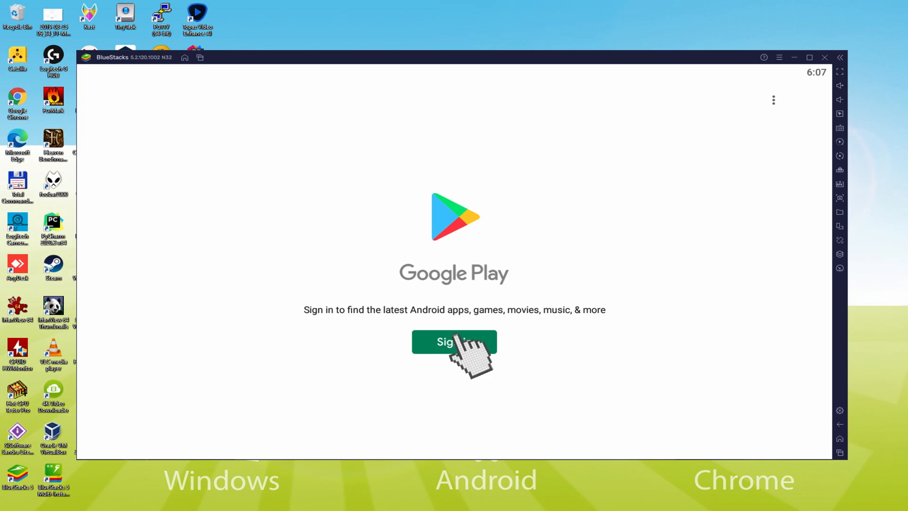
click(454, 341)
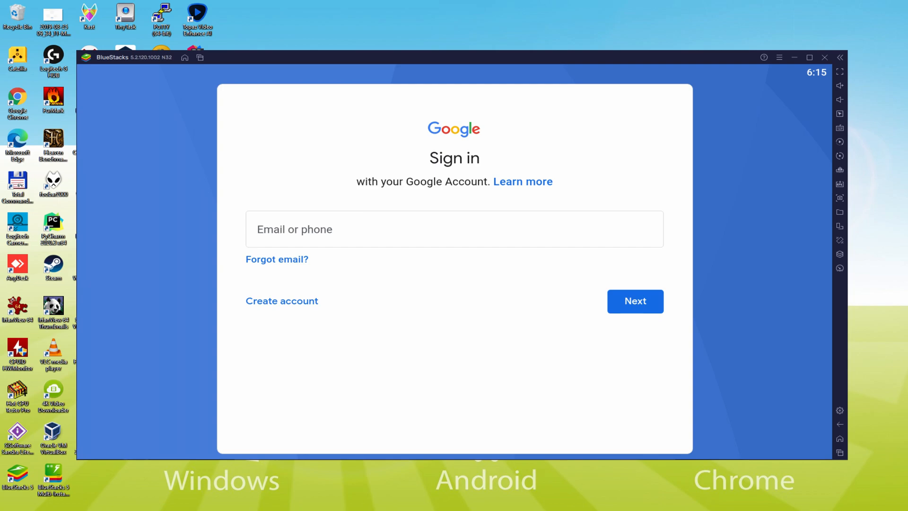
click(635, 300)
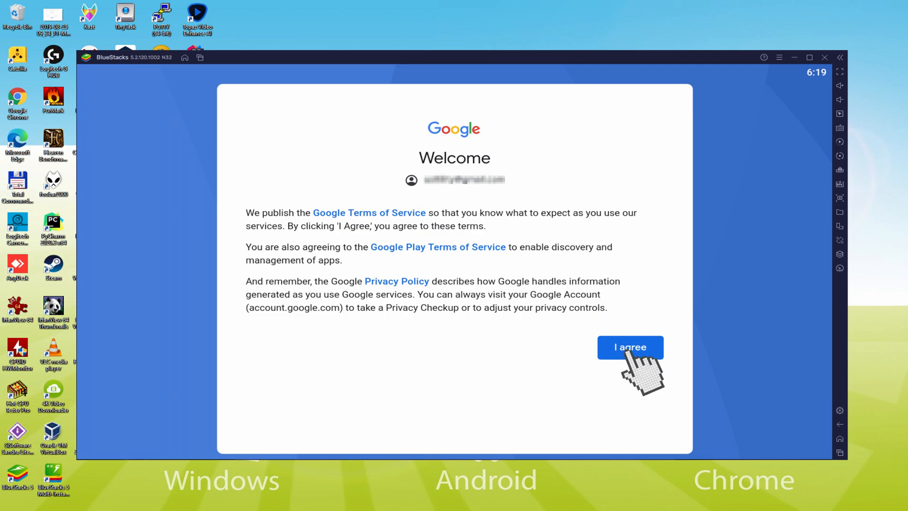
Agree to Google's terms and accept Google services with Google Drive backup turned off
click(630, 347)
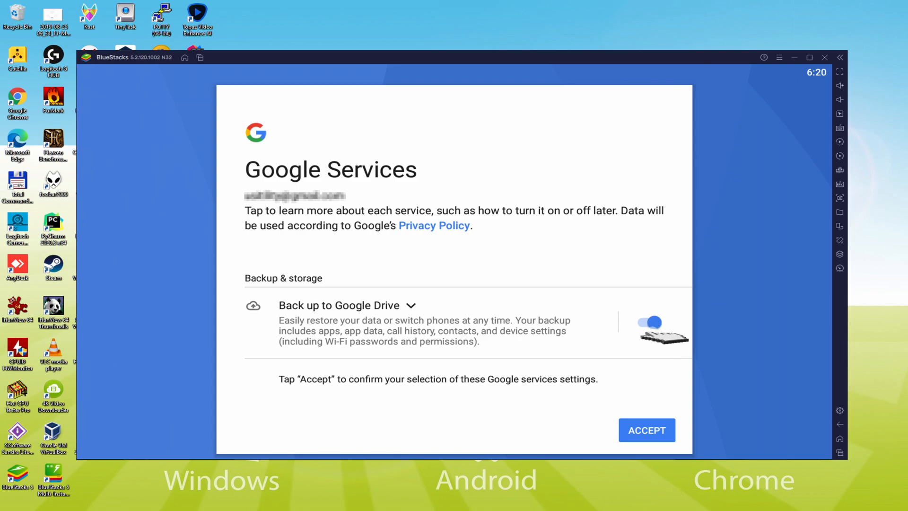
click(650, 323)
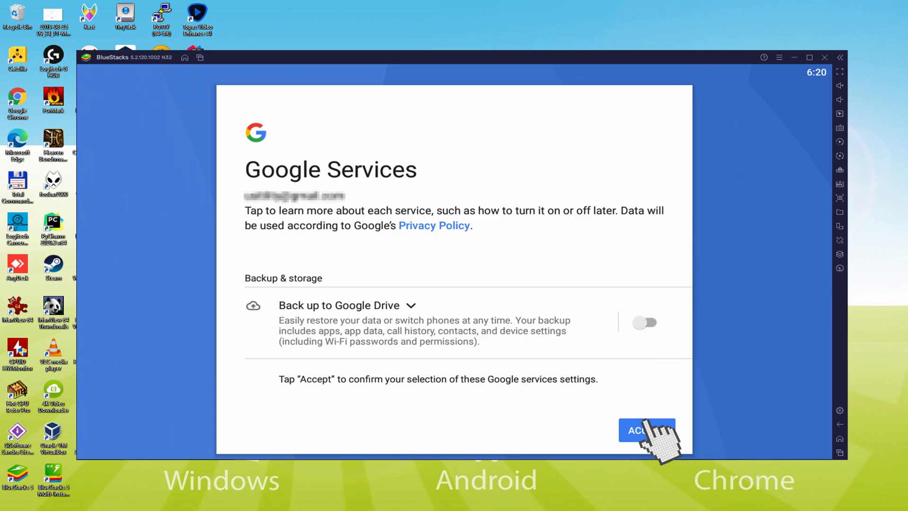
click(646, 430)
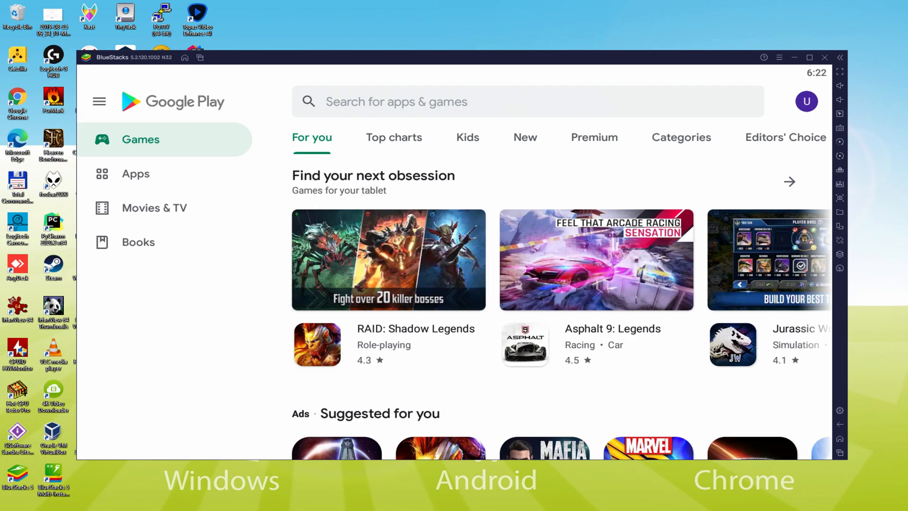
Return to the BlueStacks home screen and open the Artery Gear: Fusion store page
click(806, 57)
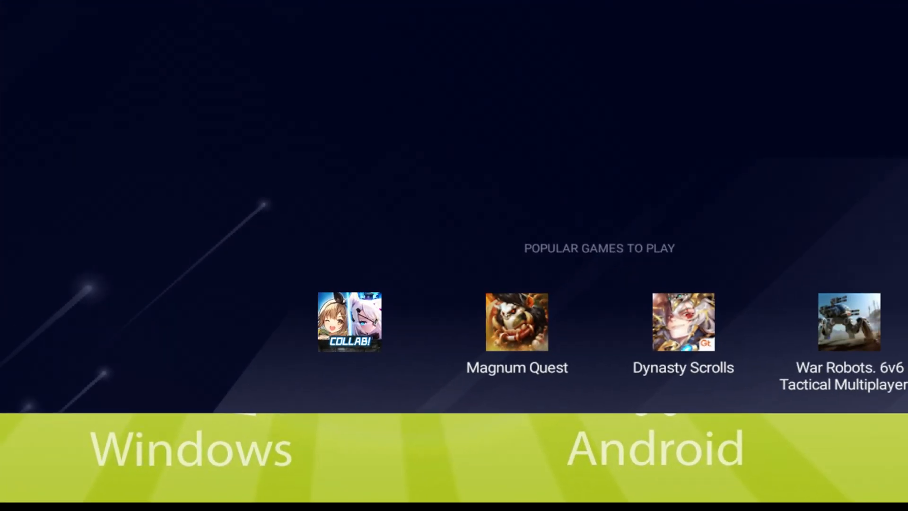
click(349, 321)
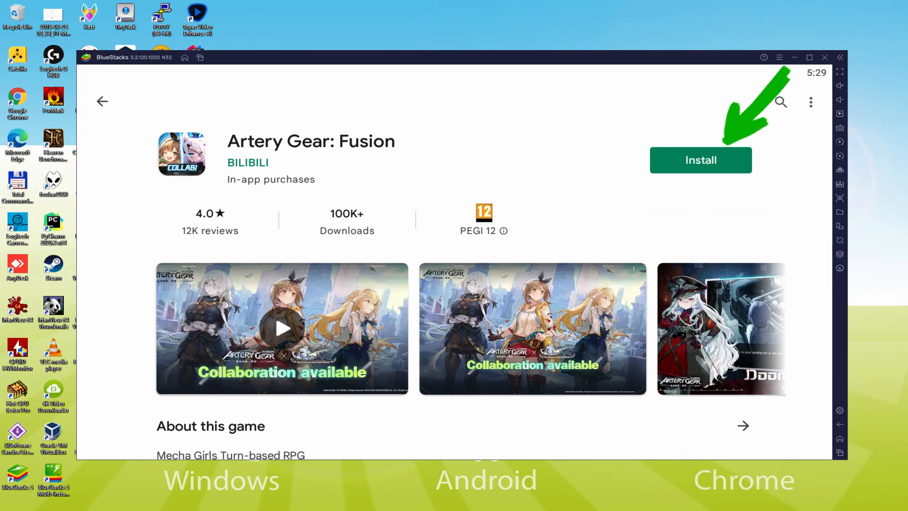
Install Artery Gear: Fusion from its Google Play page
click(700, 161)
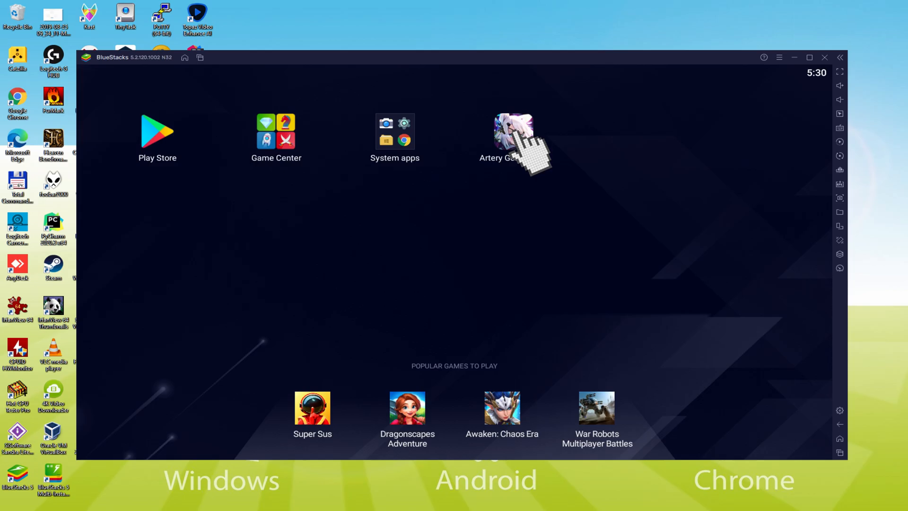
Launch Artery Gear: Fusion from the BlueStacks home screen
click(512, 130)
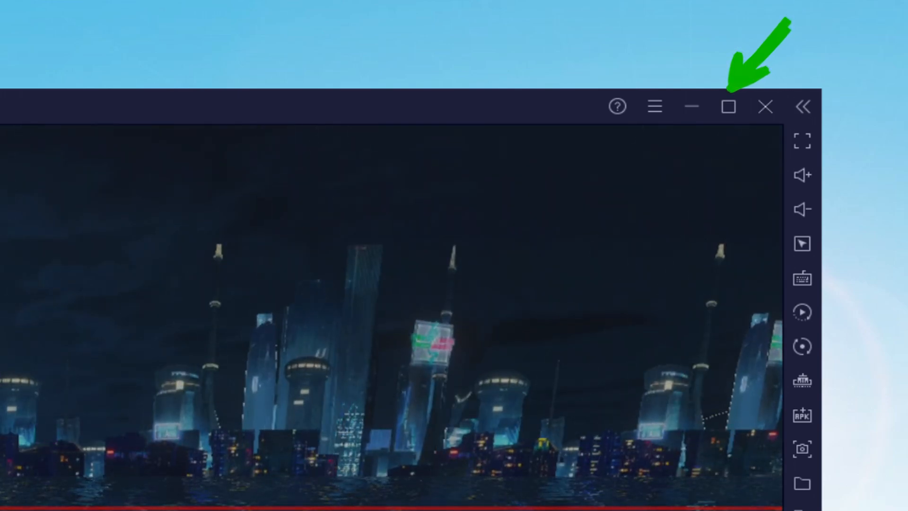
click(729, 106)
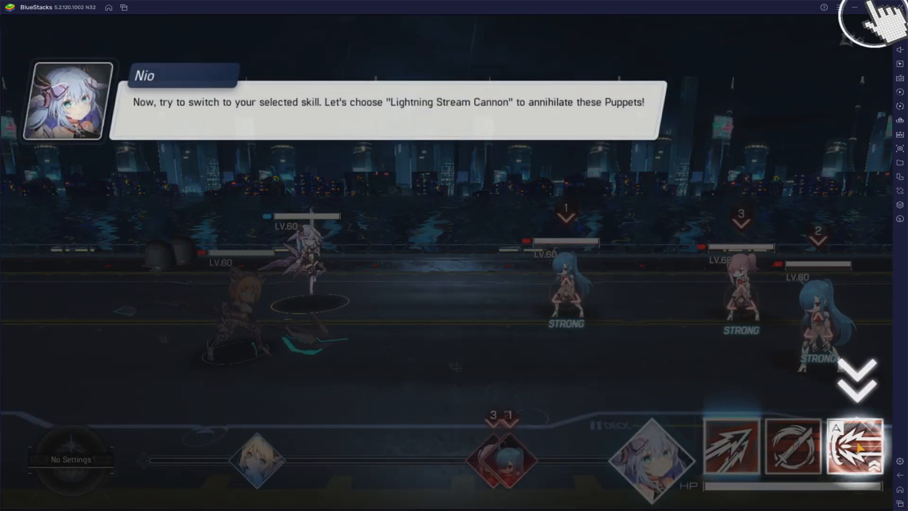
click(855, 445)
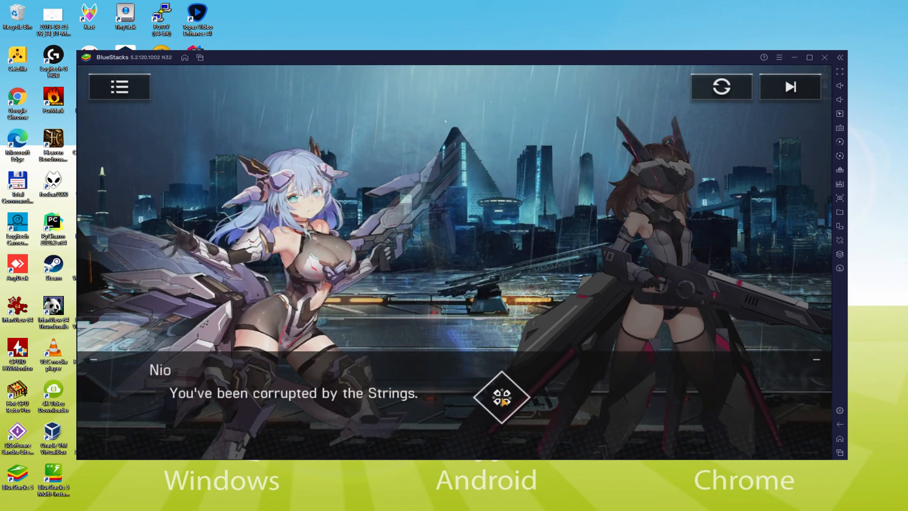
Advance Nio's story dialogue in Artery Gear: Fusion
click(502, 399)
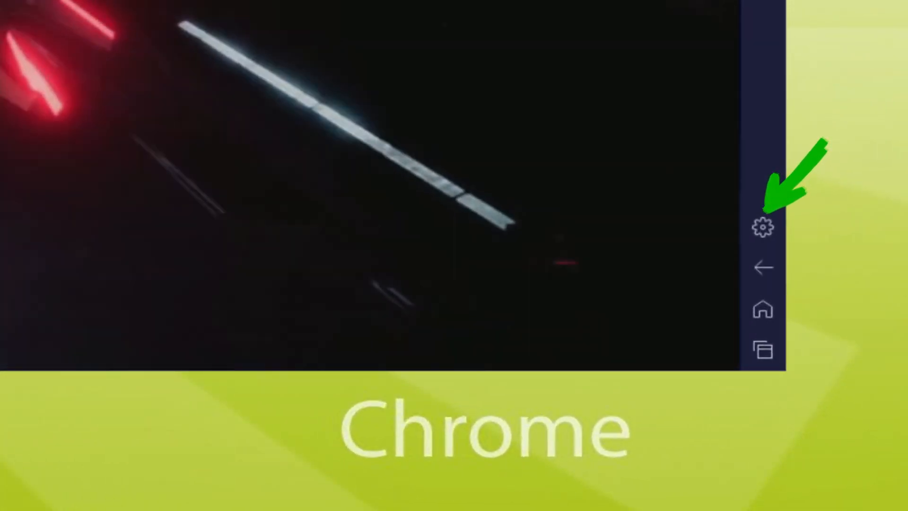
click(762, 226)
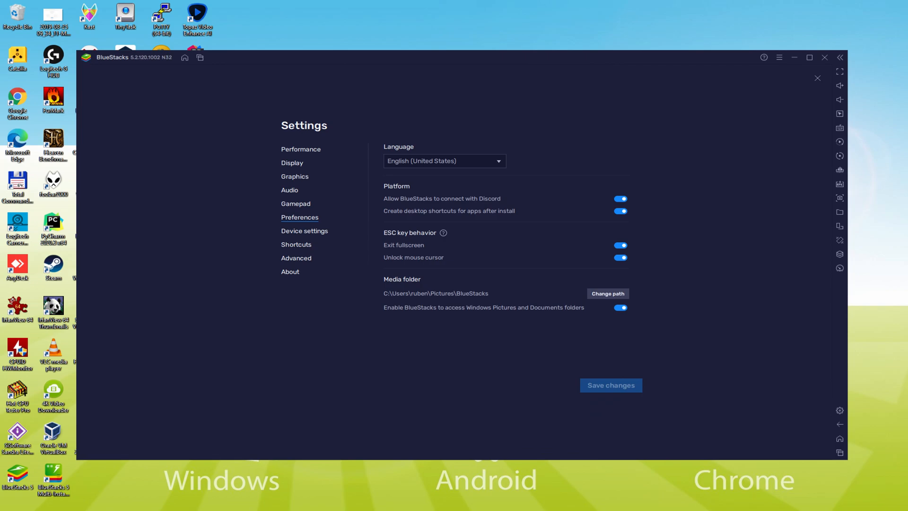
click(817, 77)
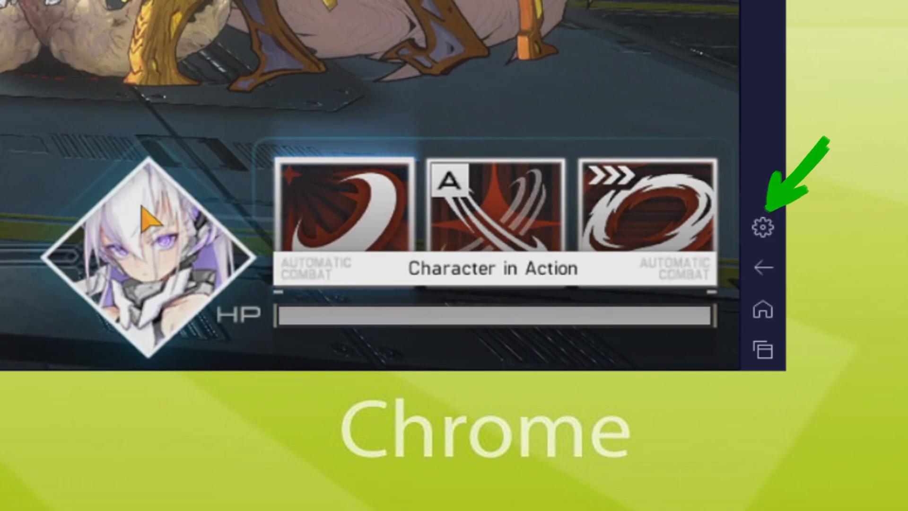
Show the emulator's Device settings with the Samsung Galaxy S8 Plus profile
click(763, 226)
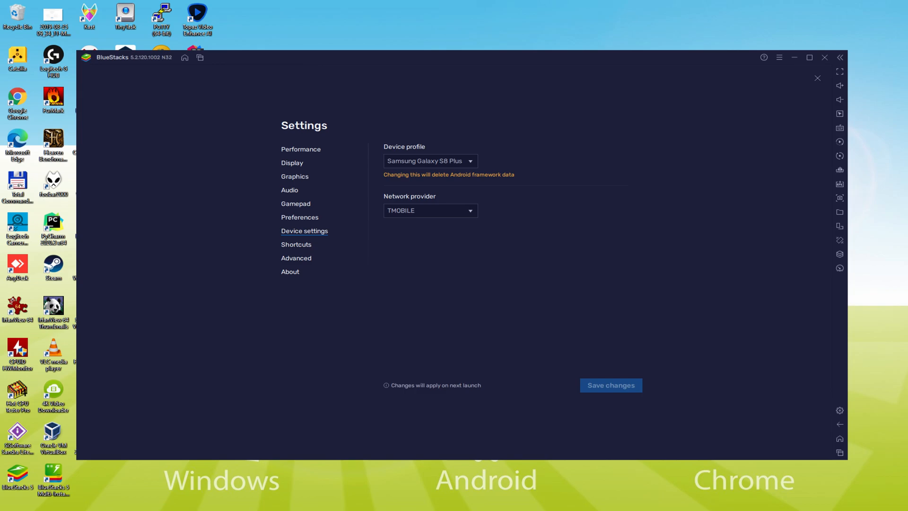
click(818, 78)
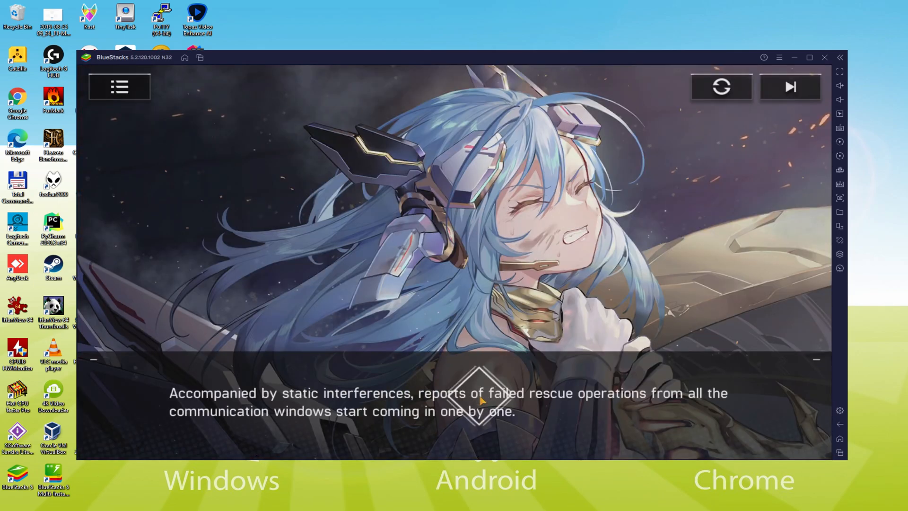
Advance the Artery Gear: Fusion story to Nio's next line of dialogue
click(480, 397)
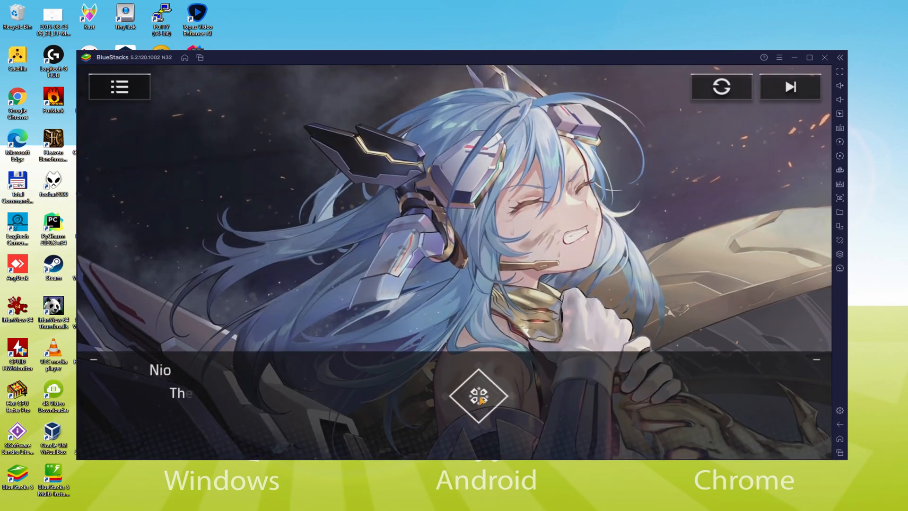